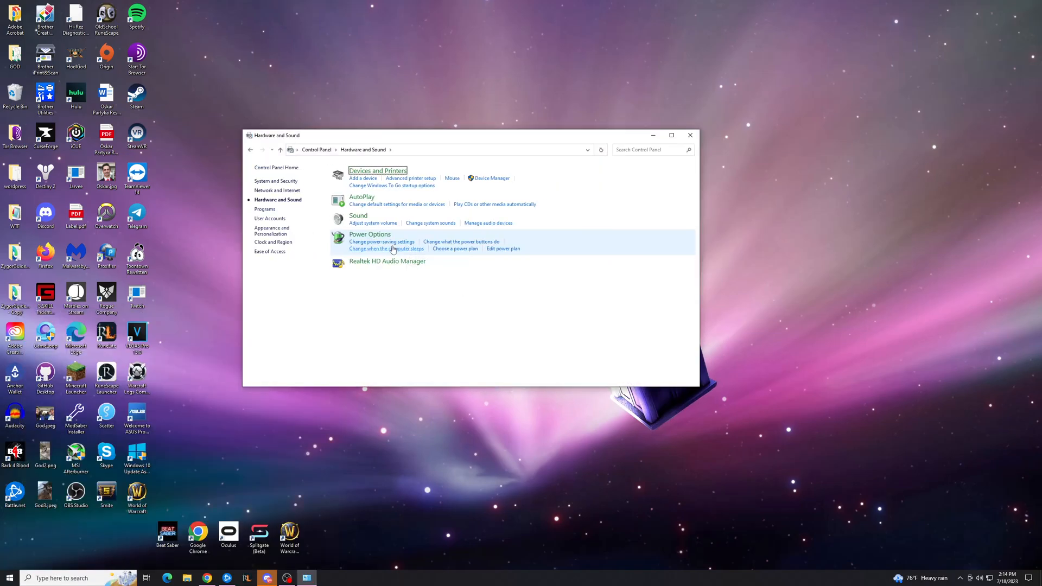
pyautogui.moveTo(358, 215)
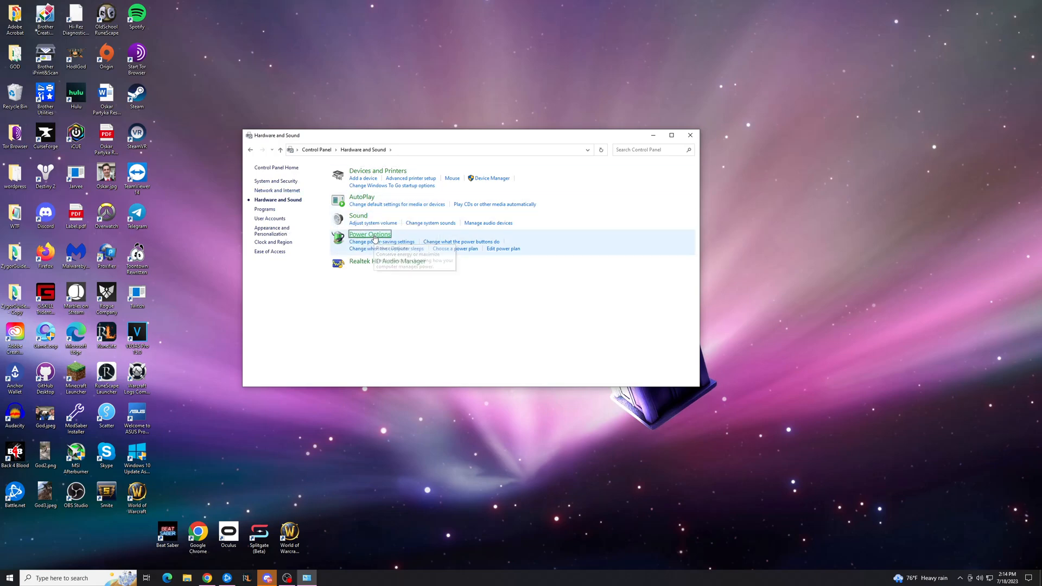
# Open Power Options from Hardware and Sound
pyautogui.click(370, 234)
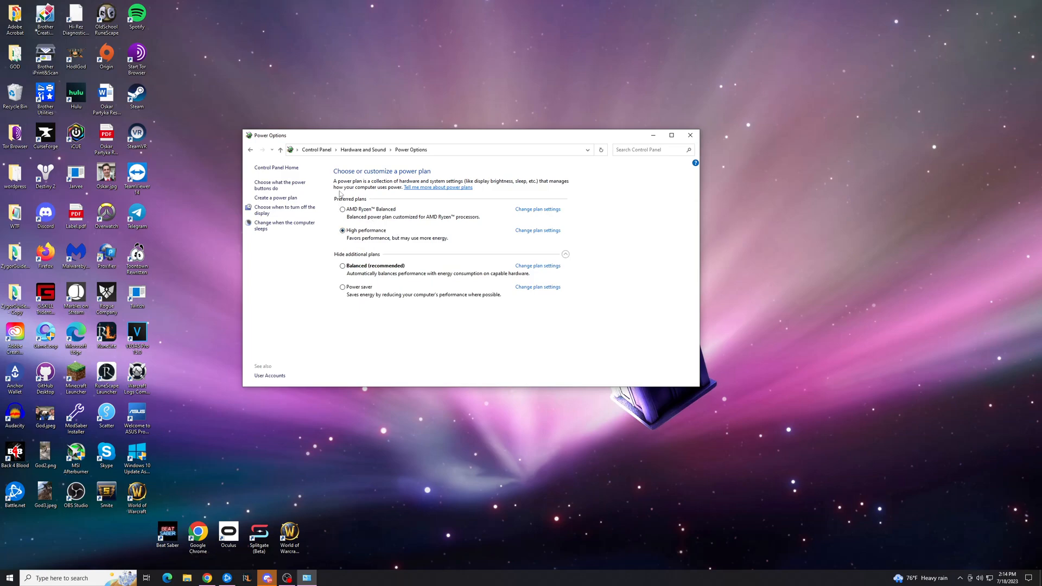
pyautogui.moveTo(280, 185)
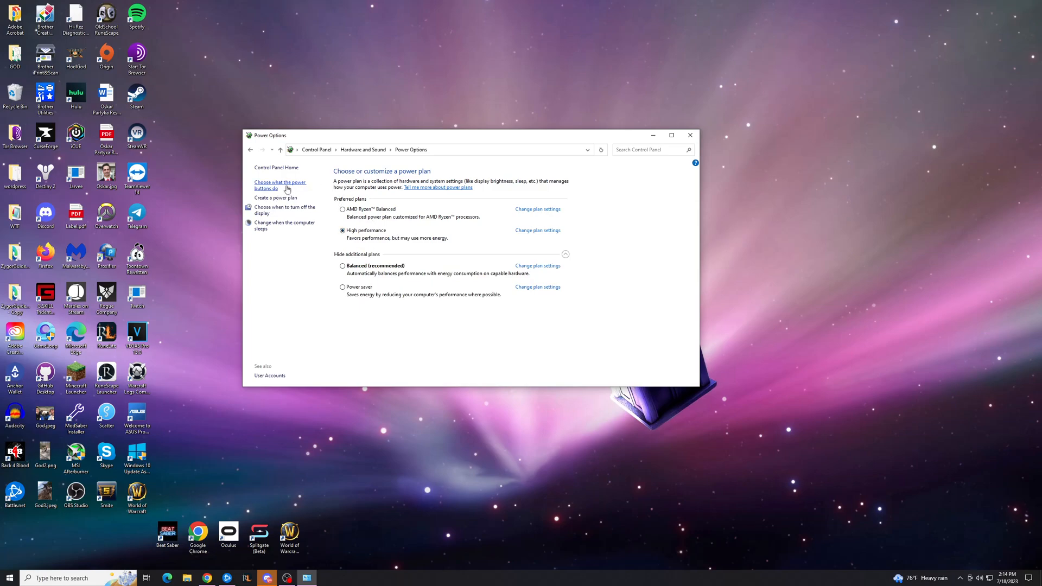
pyautogui.moveTo(269, 190)
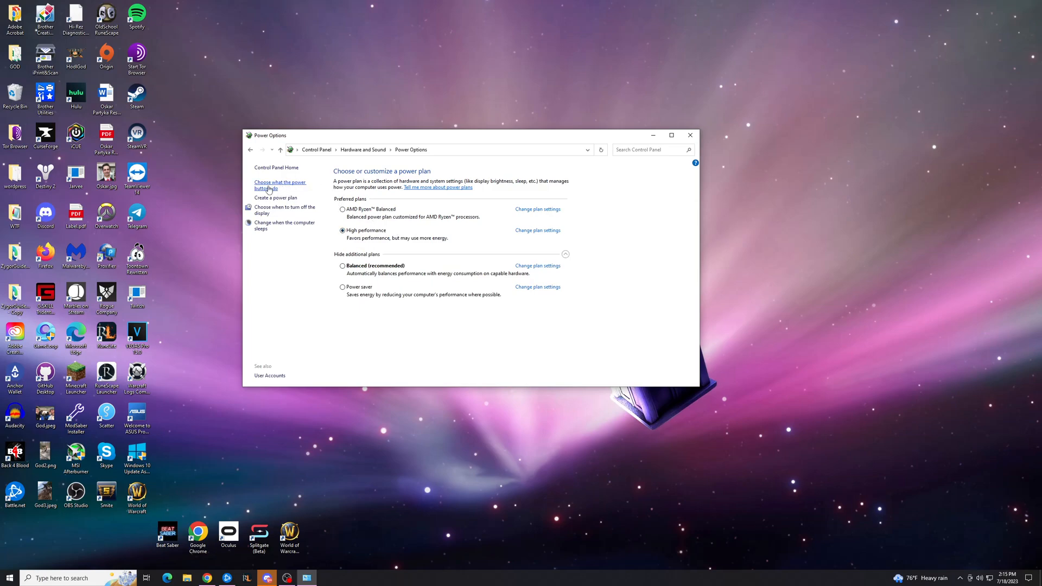
# Unlock the power button shutdown settings and uncheck fast startup and Hibernate
pyautogui.click(279, 185)
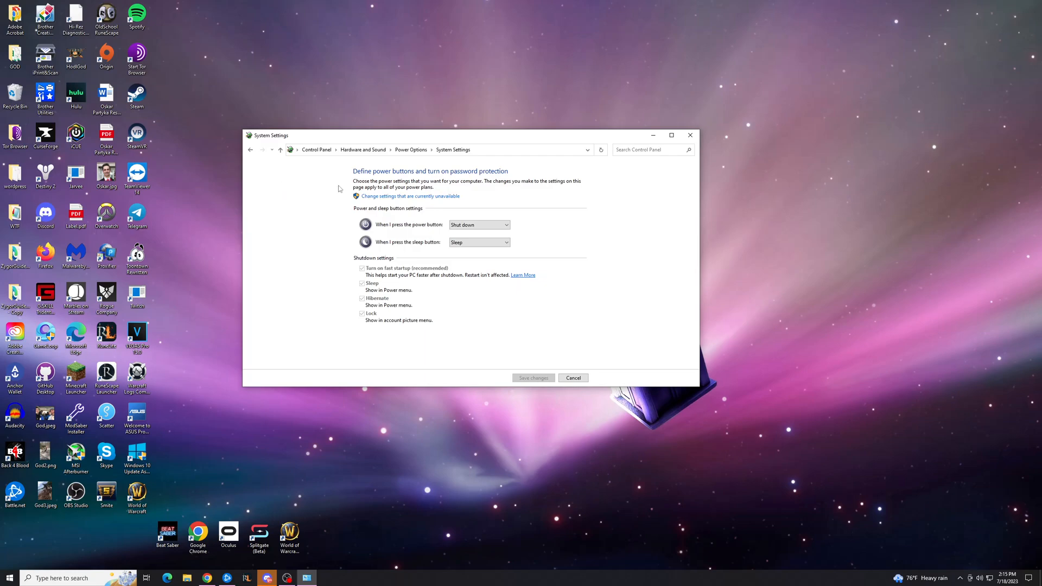
pyautogui.moveTo(432, 281)
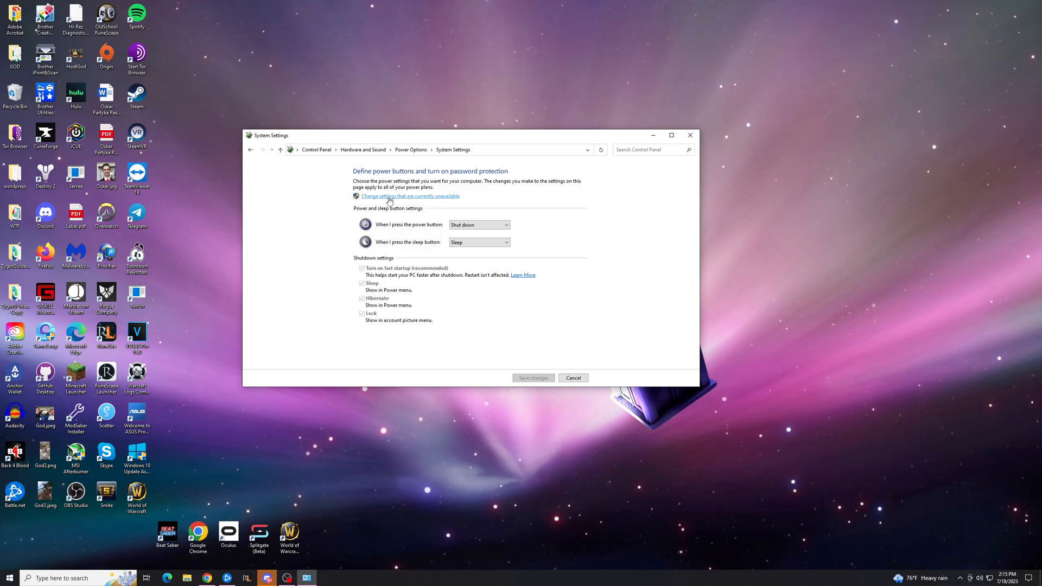
pyautogui.click(411, 196)
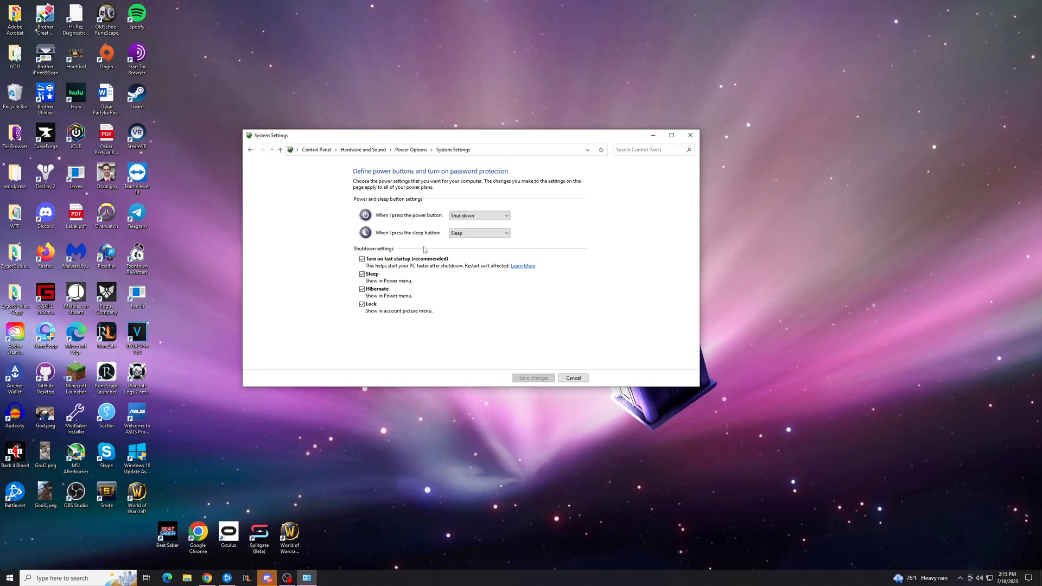
pyautogui.click(362, 259)
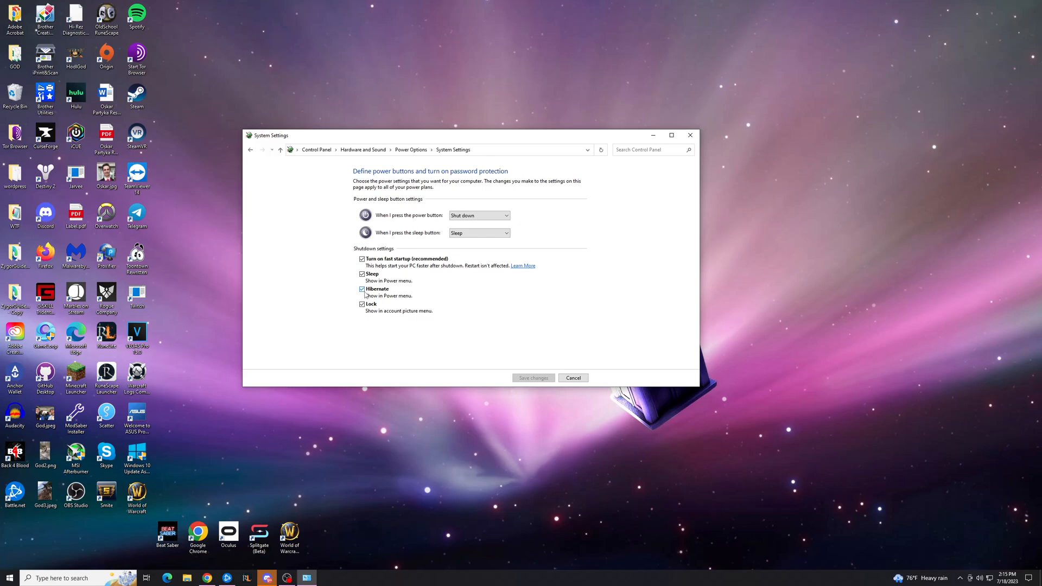
pyautogui.click(363, 288)
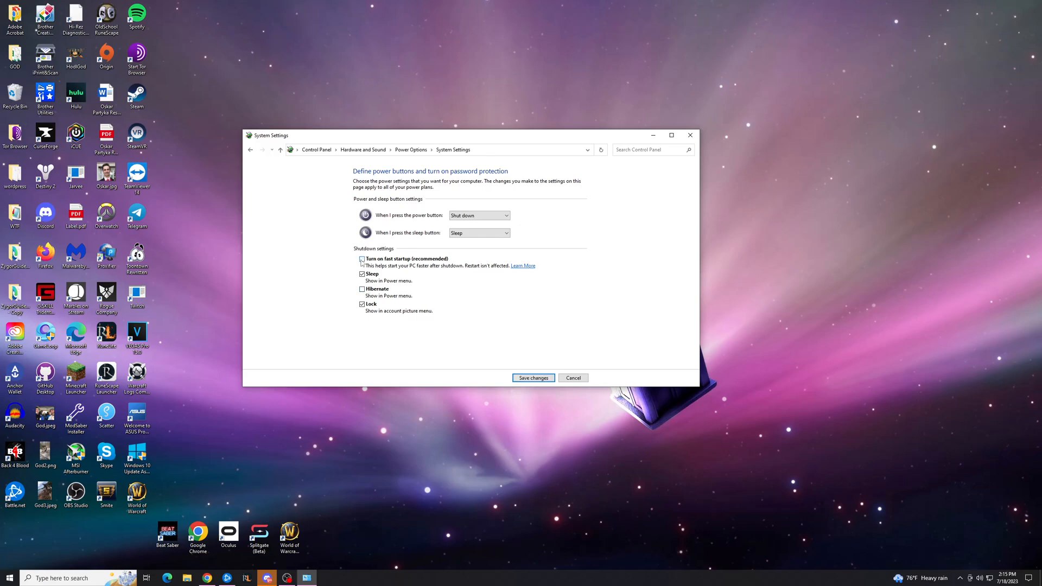
pyautogui.click(362, 259)
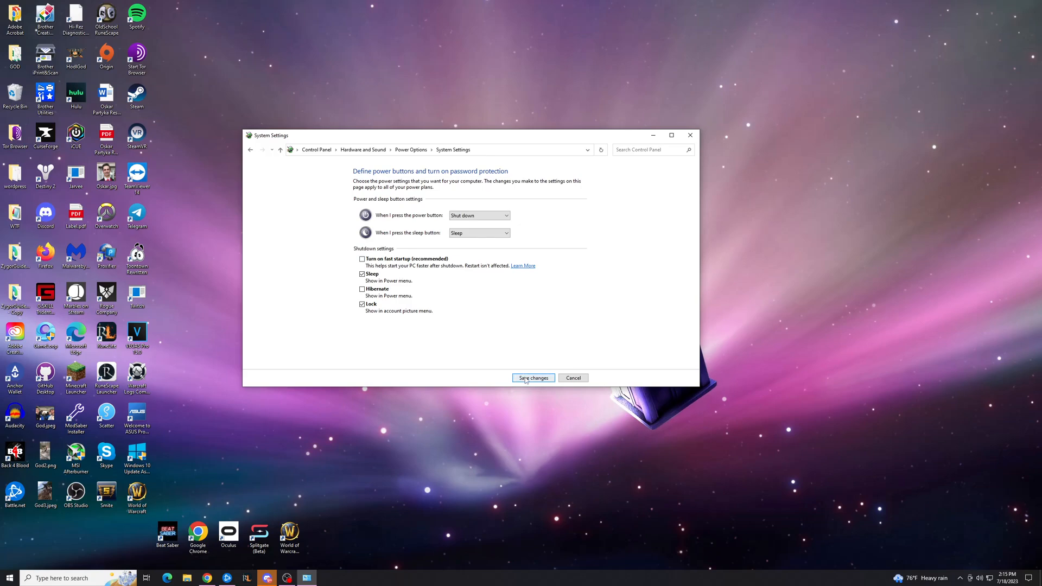
# Save the shutdown settings with fast startup and Hibernate off
pyautogui.click(532, 378)
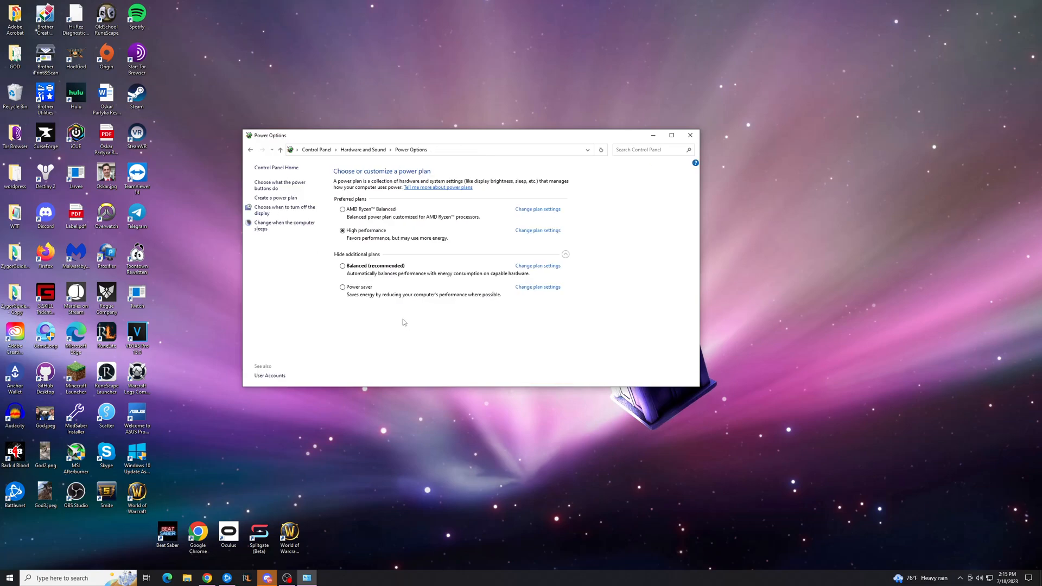
pyautogui.moveTo(364, 246)
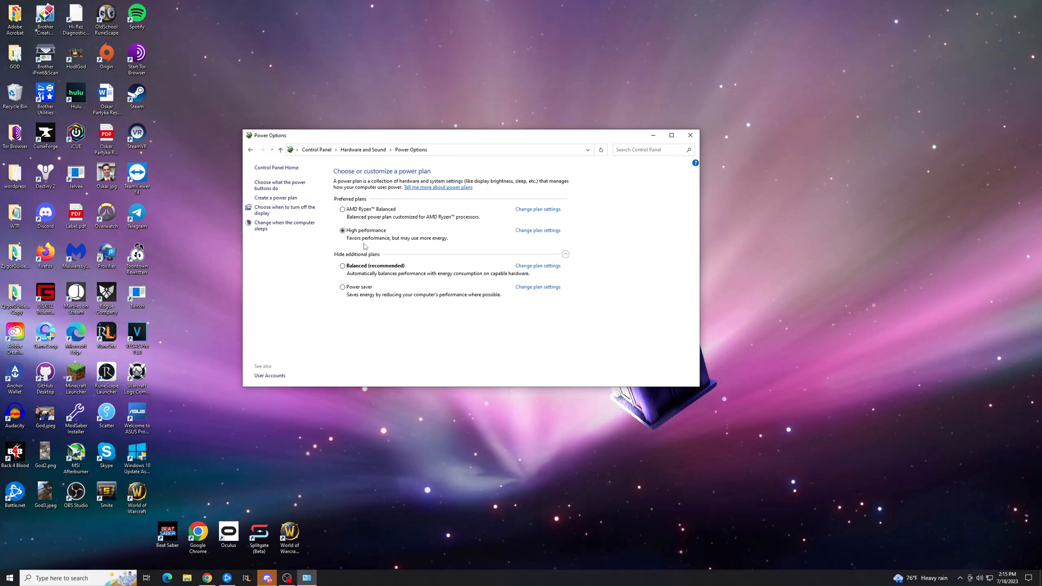
pyautogui.moveTo(340, 240)
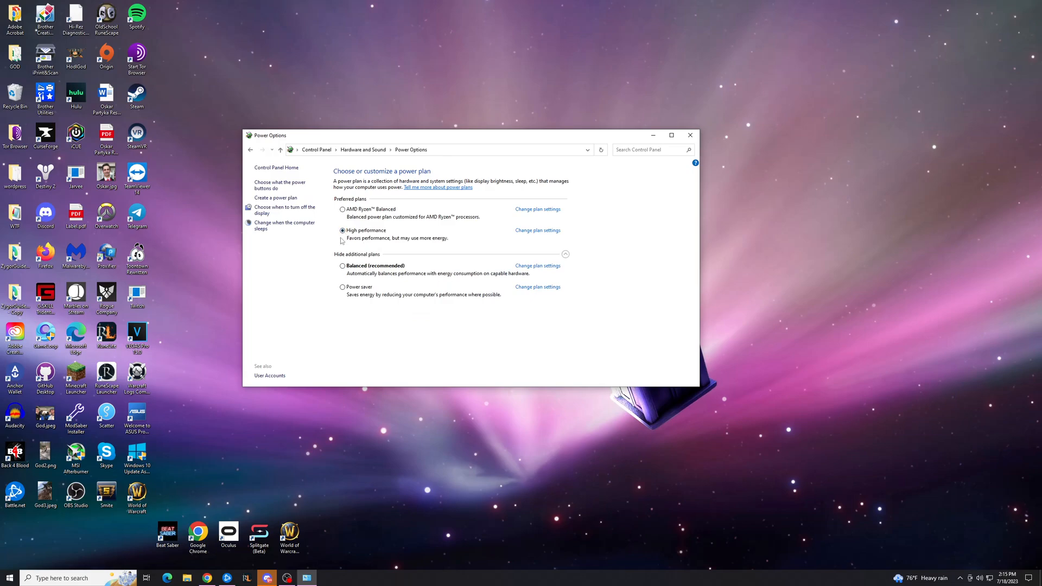
pyautogui.moveTo(338, 239)
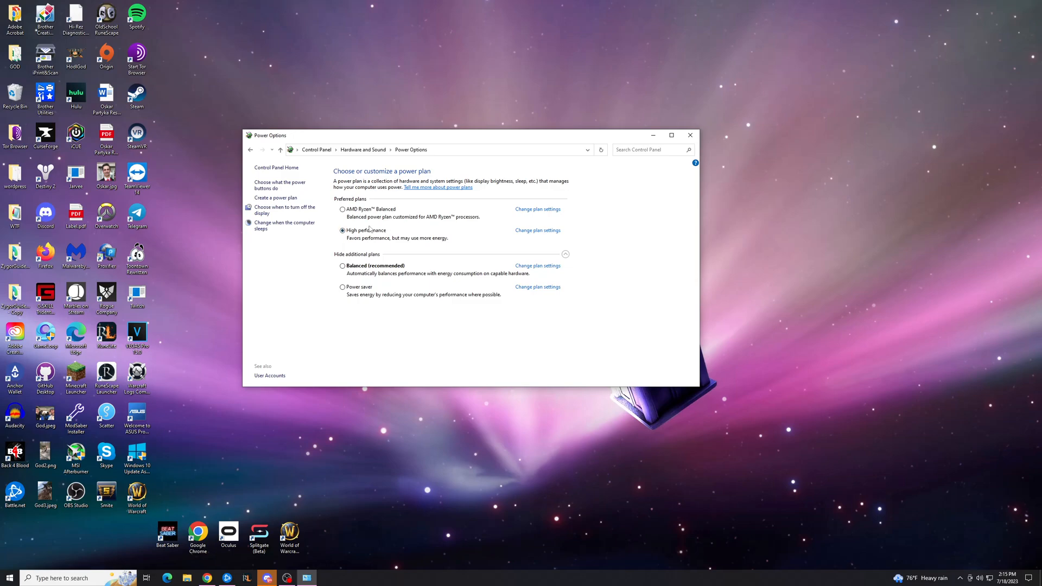
pyautogui.moveTo(367, 231)
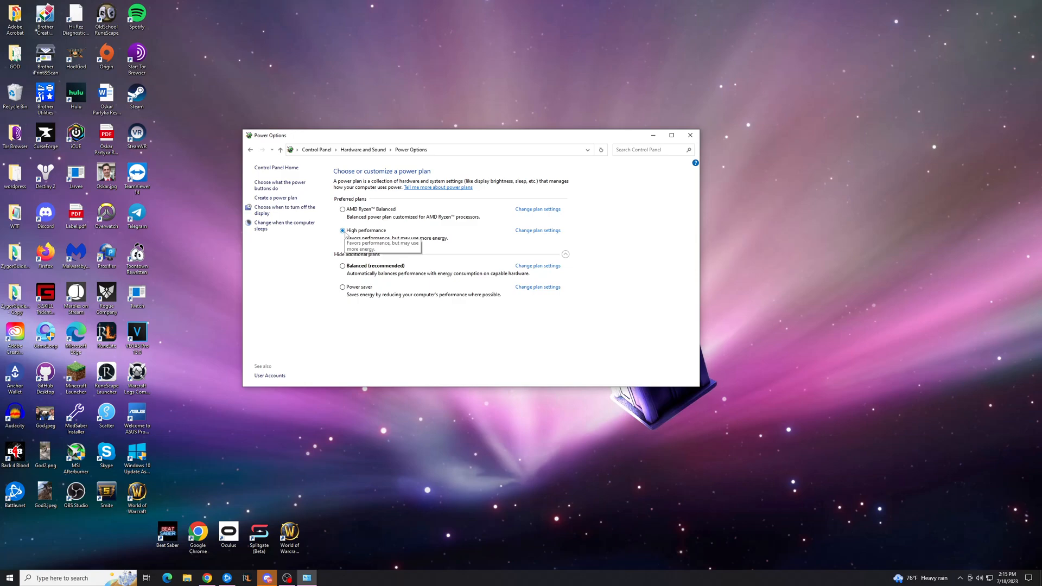
pyautogui.moveTo(519, 227)
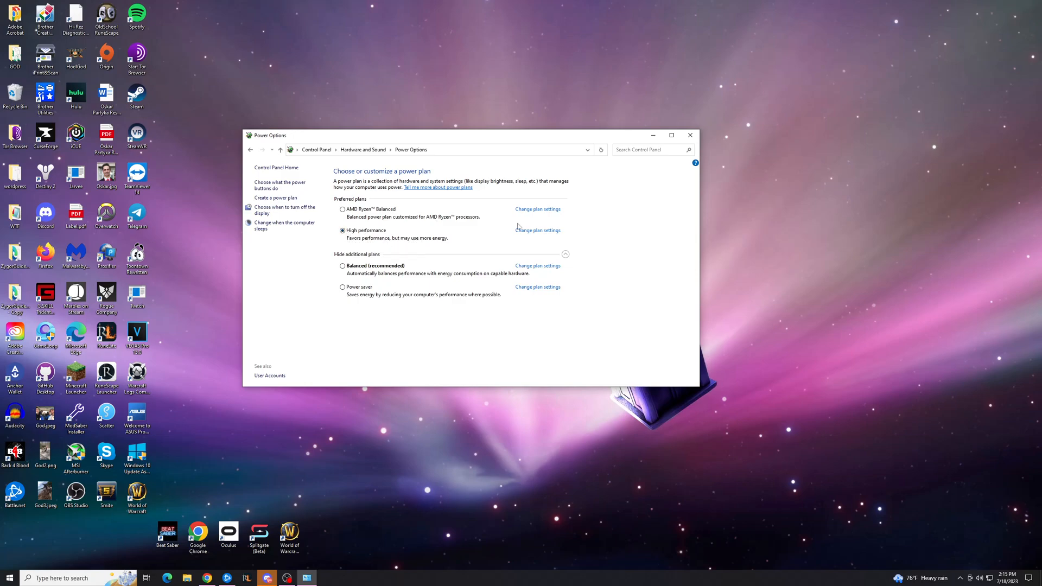
# Set the High performance plan's computer sleep to Never and save
pyautogui.click(537, 231)
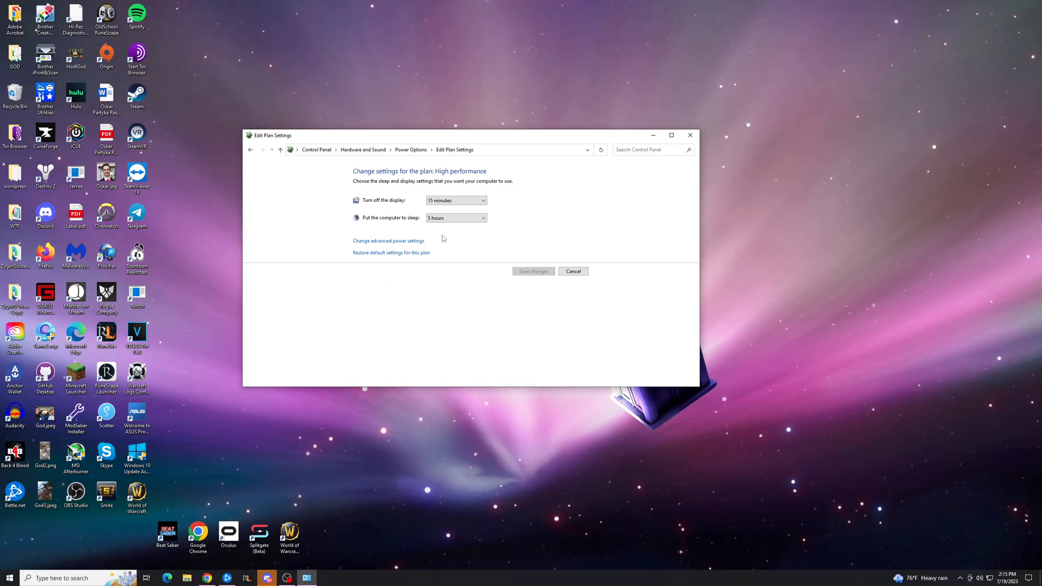
pyautogui.moveTo(415, 228)
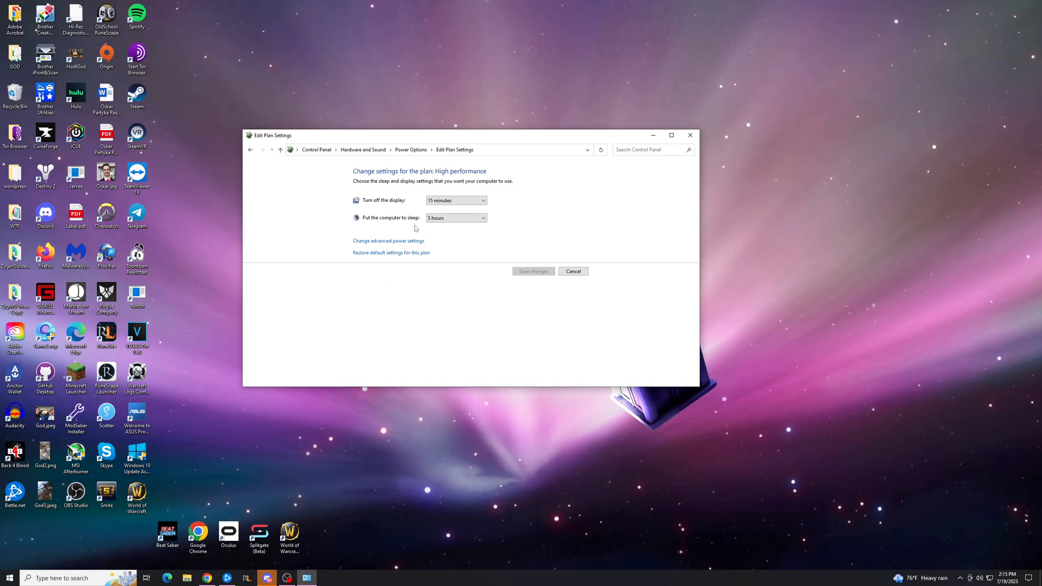
pyautogui.moveTo(420, 237)
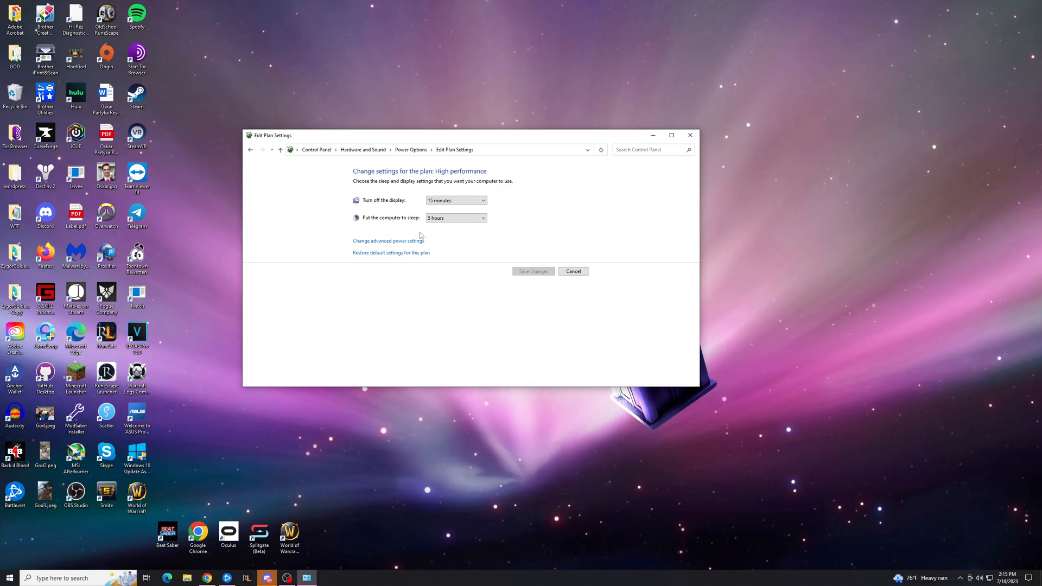
pyautogui.click(388, 240)
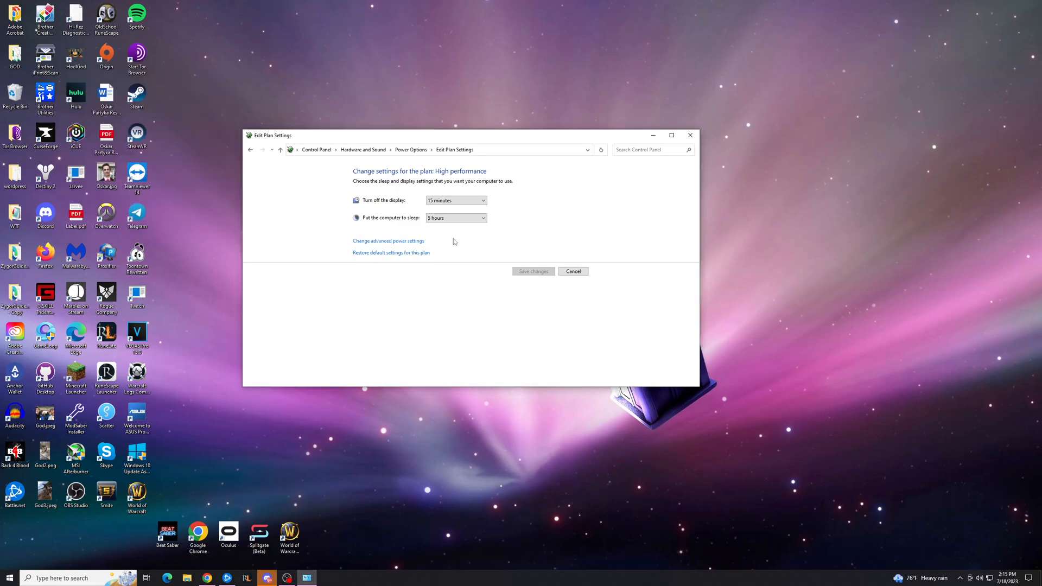
pyautogui.click(455, 217)
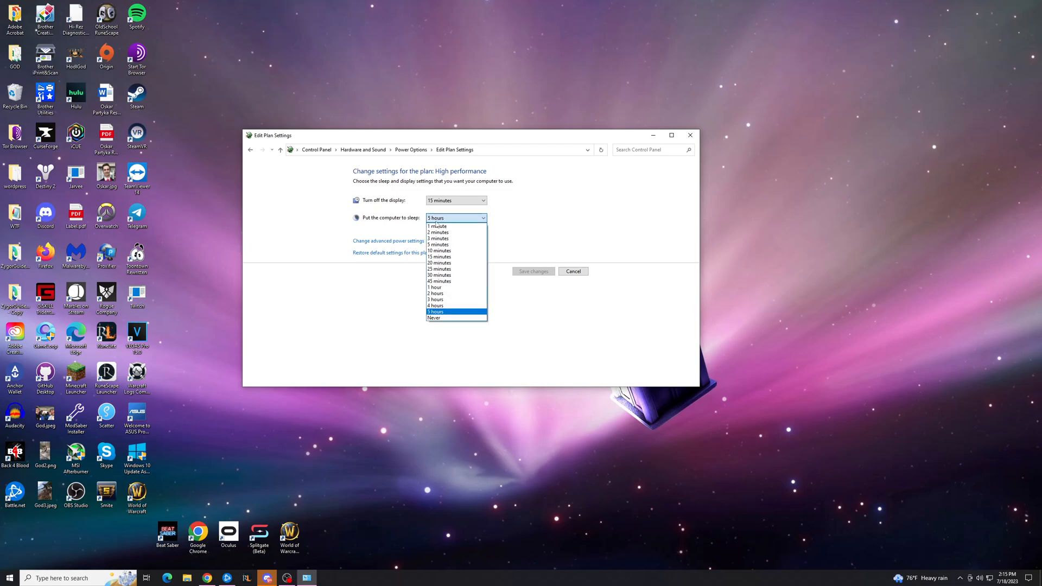
pyautogui.click(433, 318)
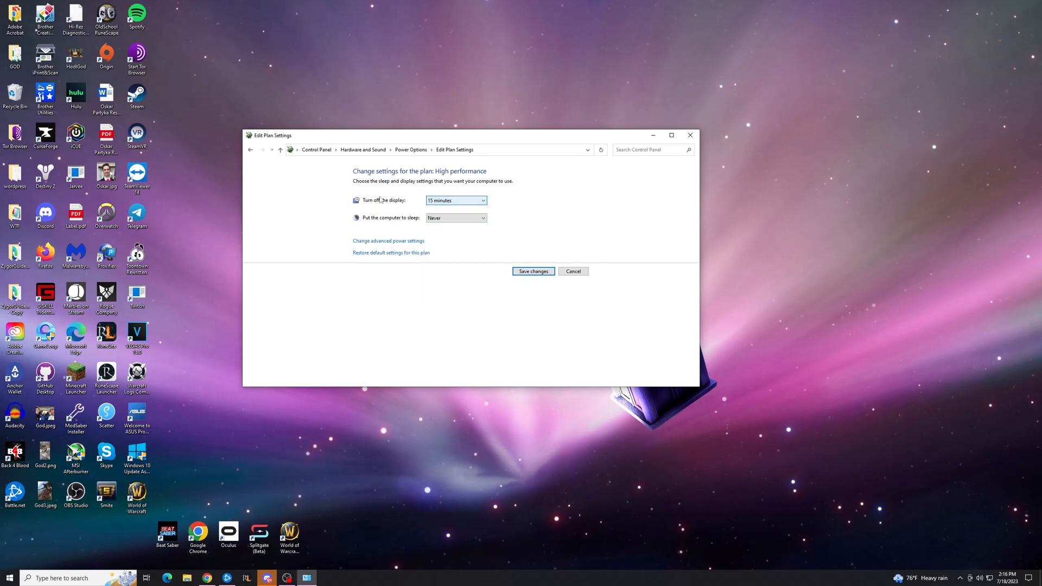
pyautogui.click(572, 271)
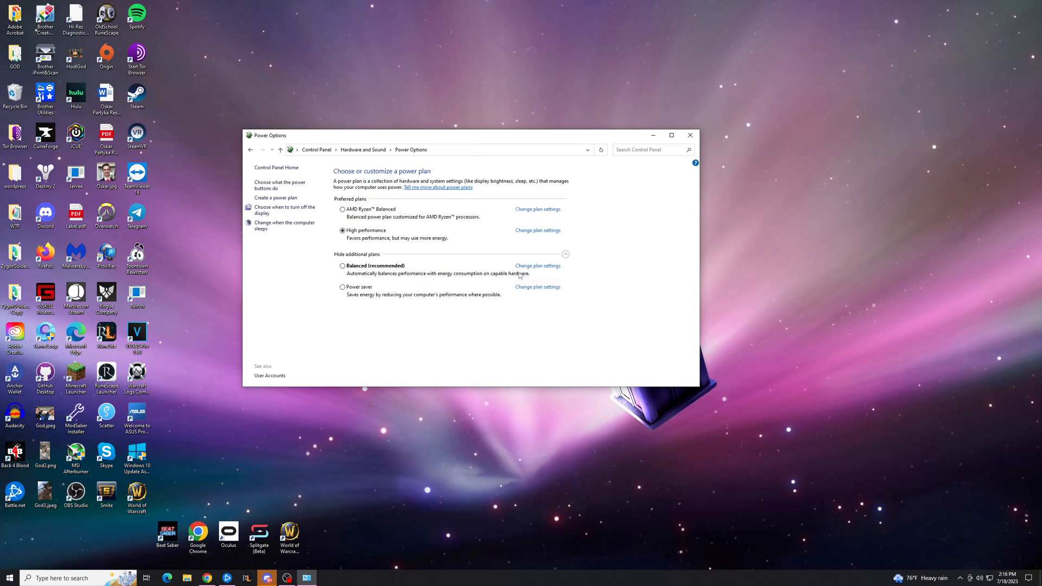